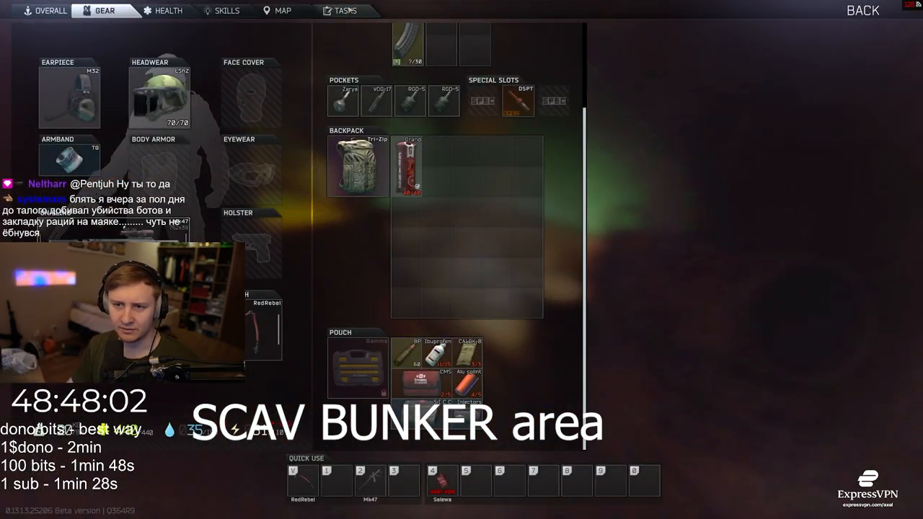
# Select Fence's completed task 'The TerraGroup Trail – Part 15' to view its checked objectives and rewards.
pyautogui.click(345, 10)
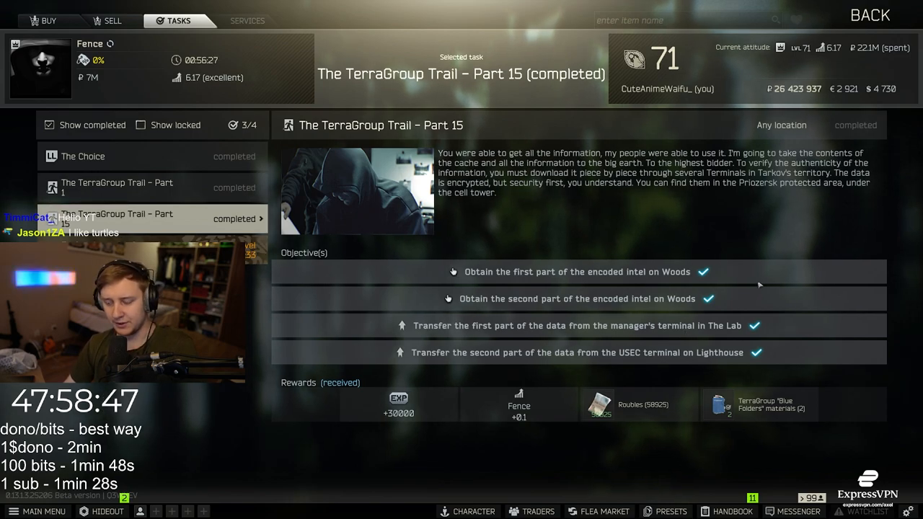
pyautogui.moveTo(622, 373)
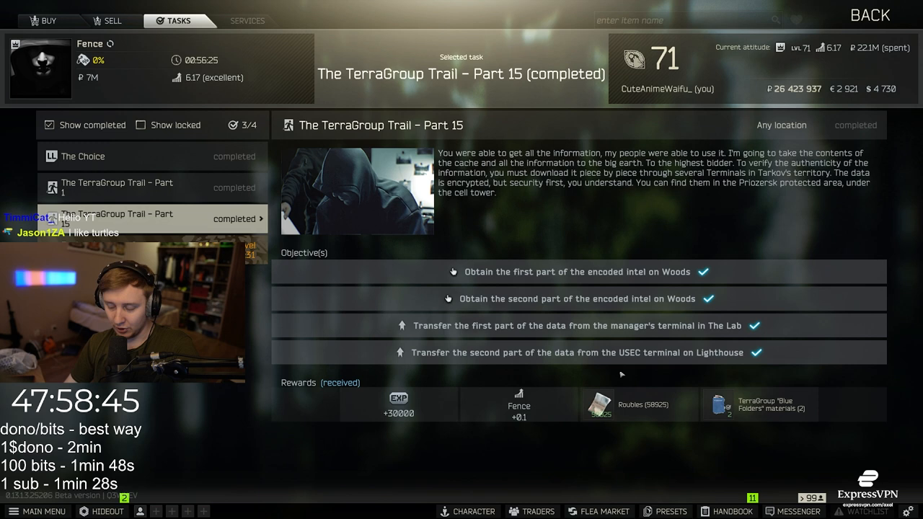